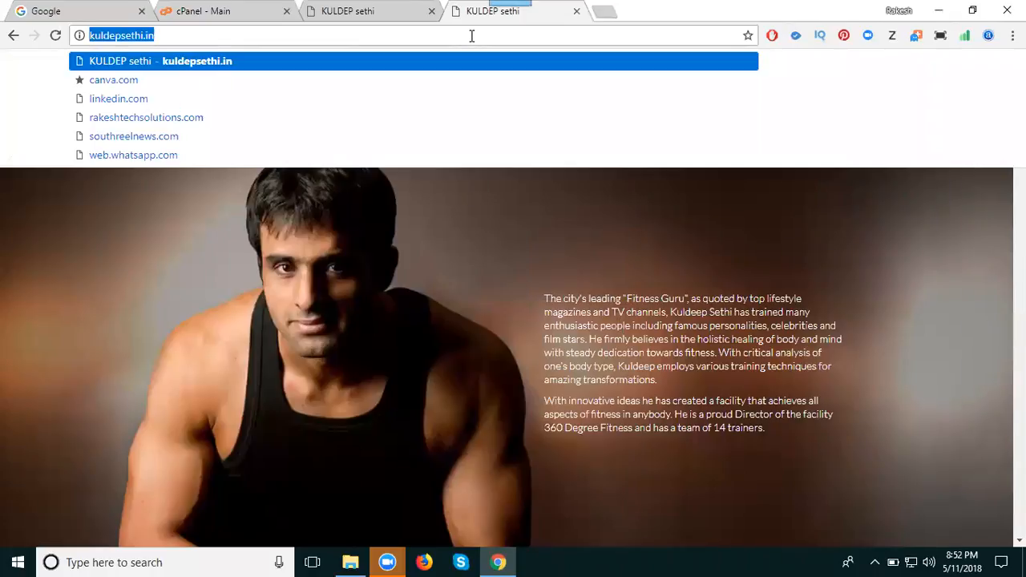
Load kuldepsethi.in/webmail in Chrome to reach the port 2095 Webmail login page
{"action": "left_click", "coordinate": [621, 11]}
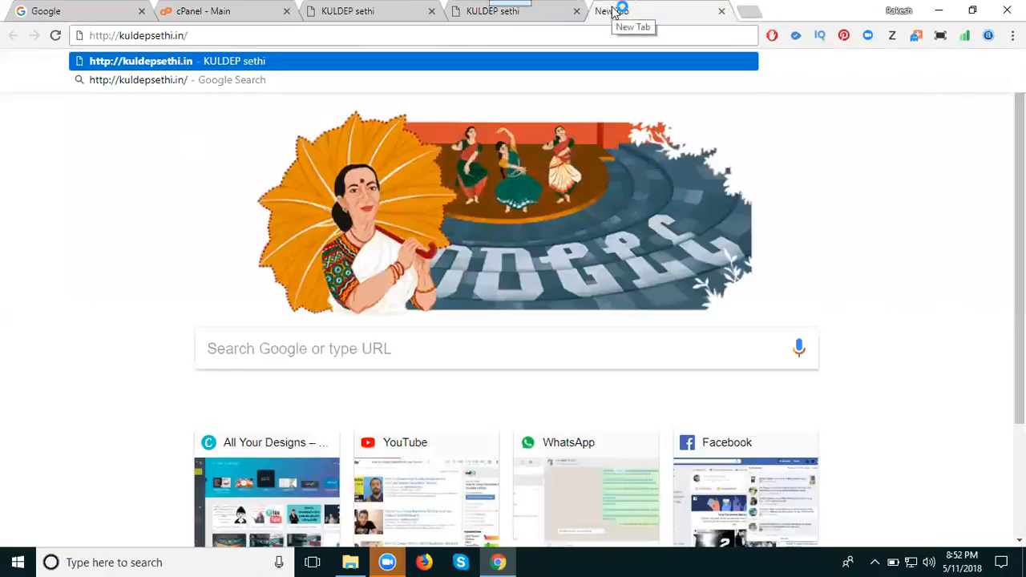
{"action": "type", "text": "/webmai"}
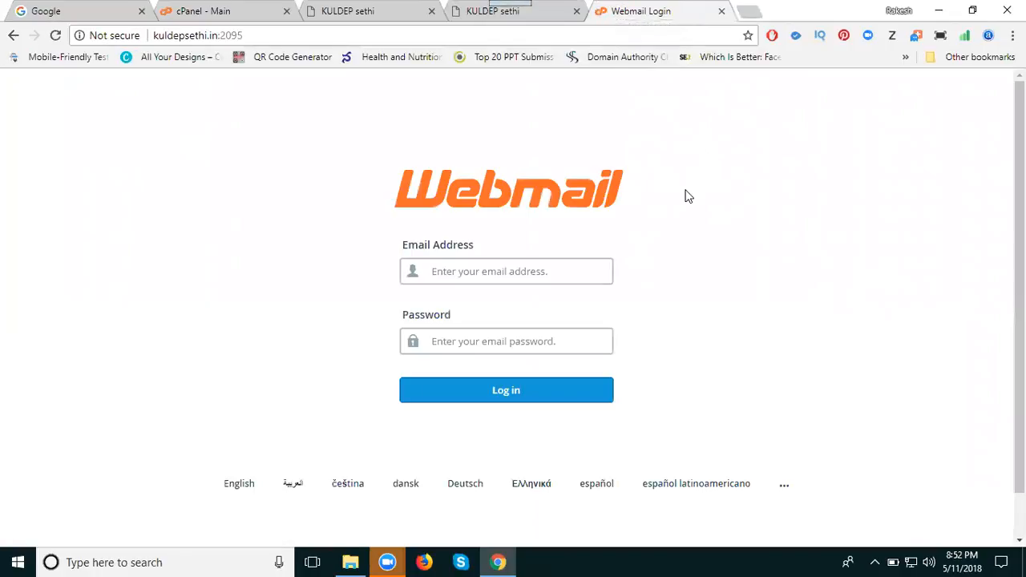
{"action": "left_click", "coordinate": [517, 270]}
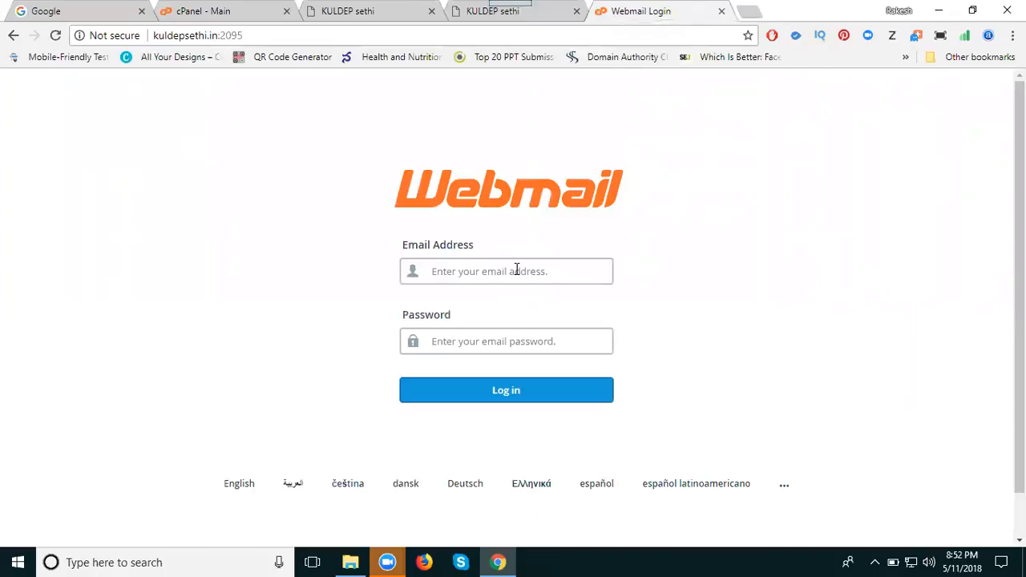
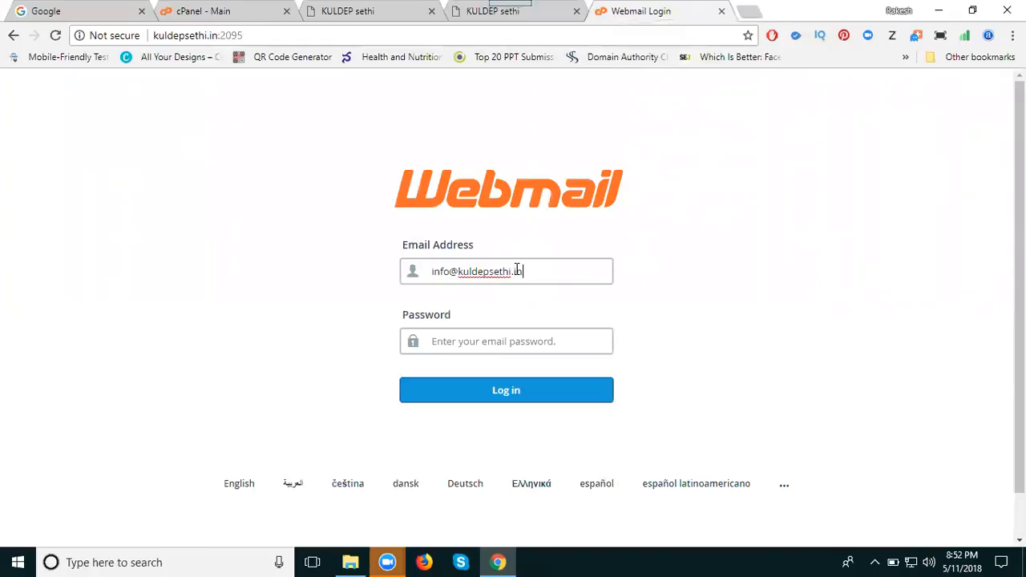
{"action": "left_click", "coordinate": [506, 341]}
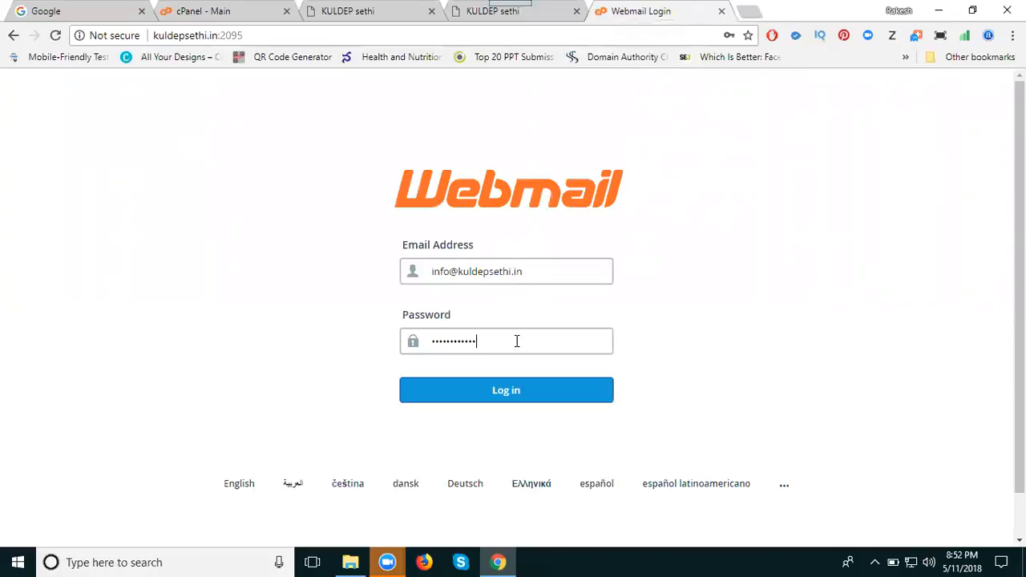
{"action": "left_click", "coordinate": [506, 390]}
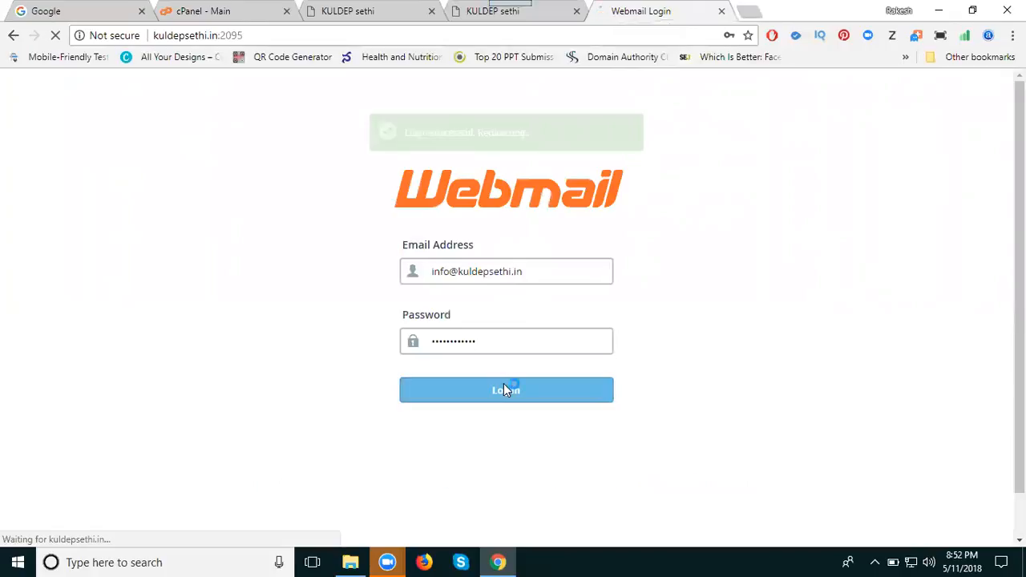
Decline saving the password in Chrome and dismiss the configuration tip overlay
{"action": "left_click", "coordinate": [506, 390]}
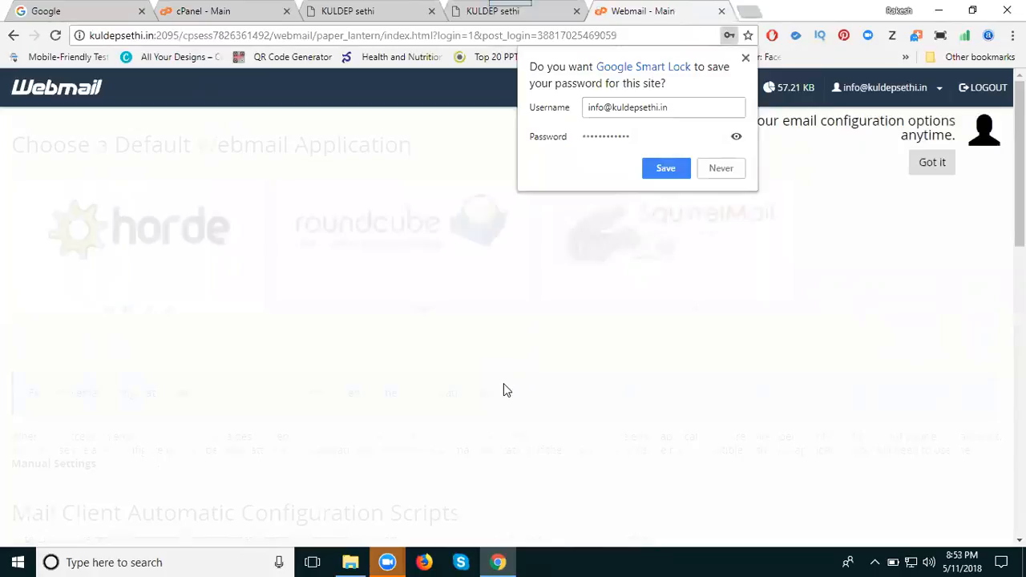
{"action": "mouse_move", "coordinate": [768, 158]}
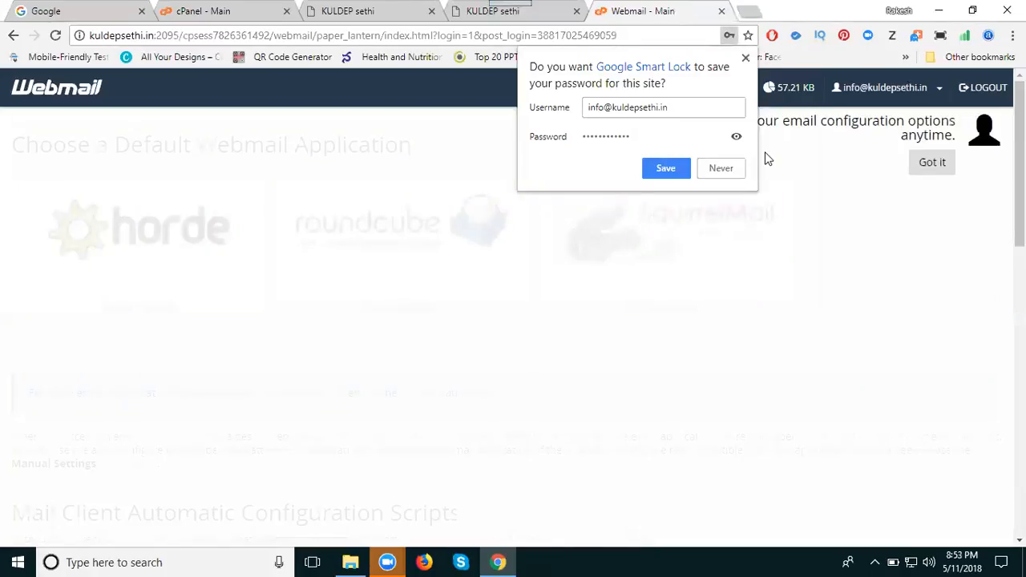
{"action": "left_click", "coordinate": [719, 169]}
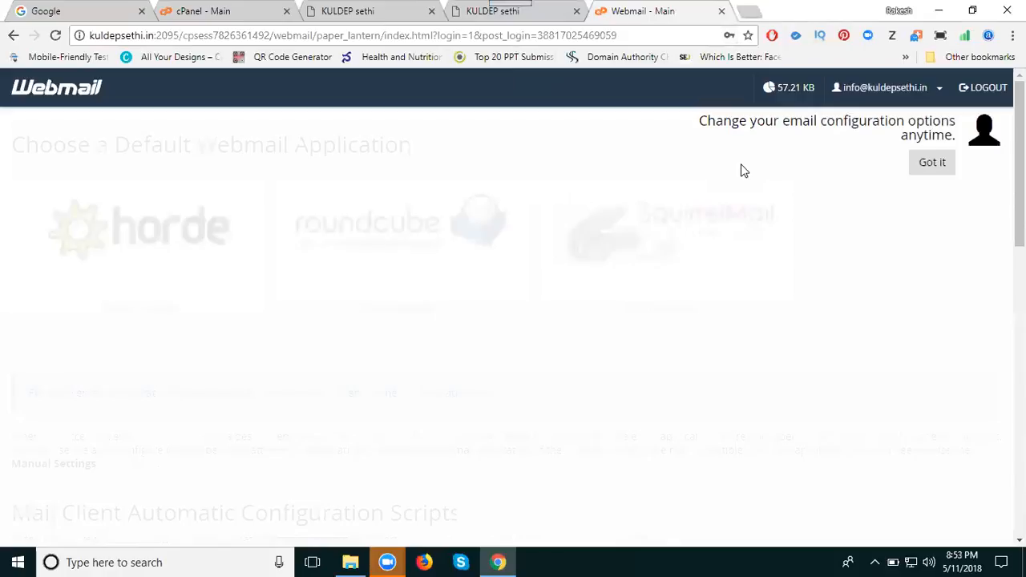
{"action": "left_click", "coordinate": [932, 162]}
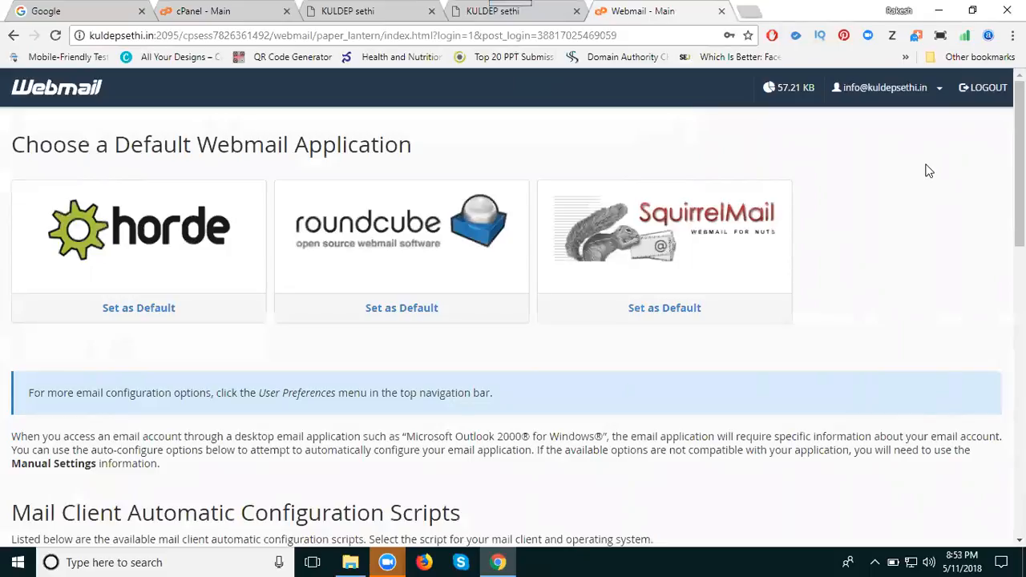
{"action": "mouse_move", "coordinate": [137, 228]}
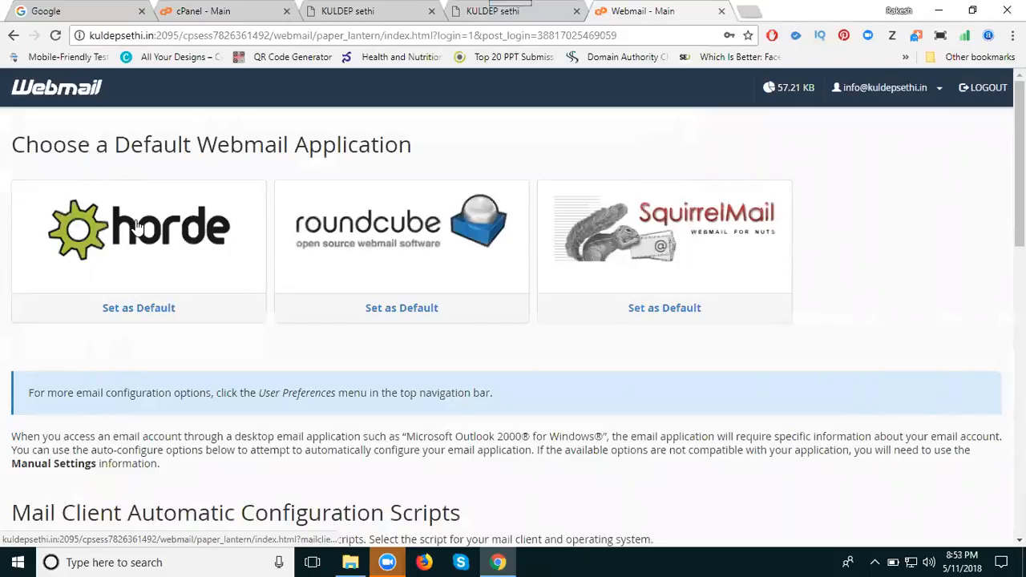
{"action": "mouse_move", "coordinate": [650, 230]}
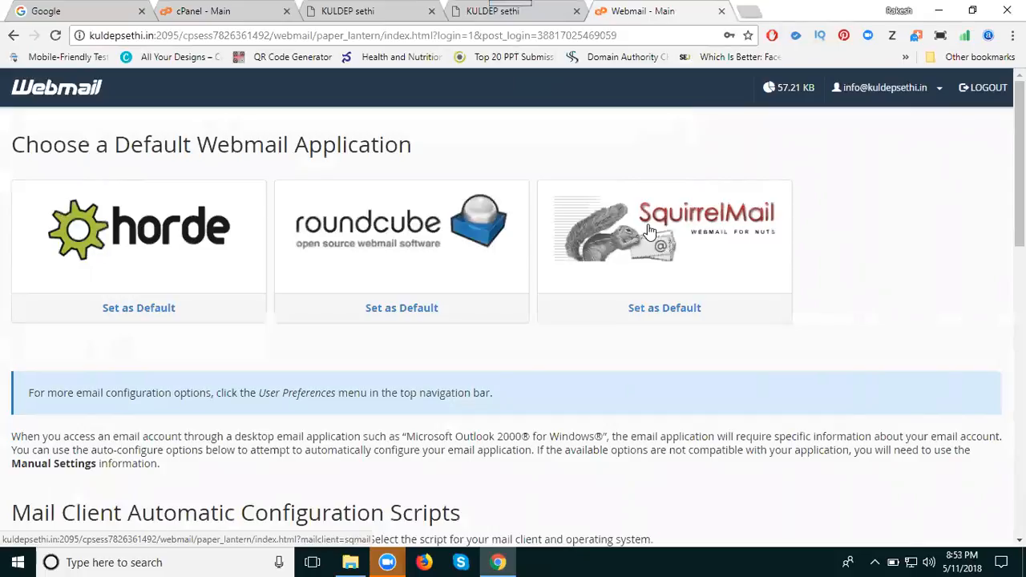
{"action": "mouse_move", "coordinate": [380, 226]}
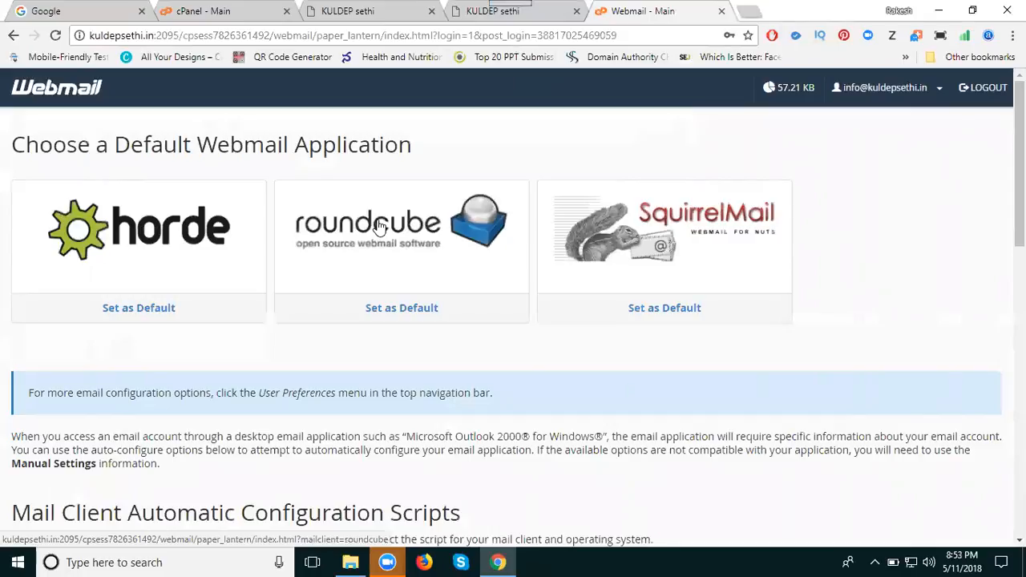
{"action": "left_click", "coordinate": [401, 228]}
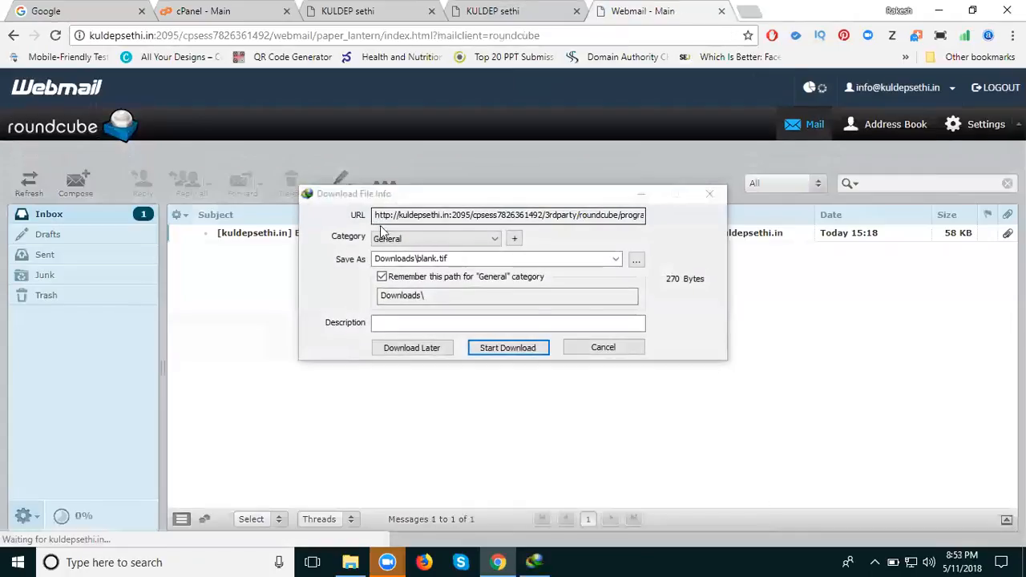
{"action": "left_click", "coordinate": [507, 347]}
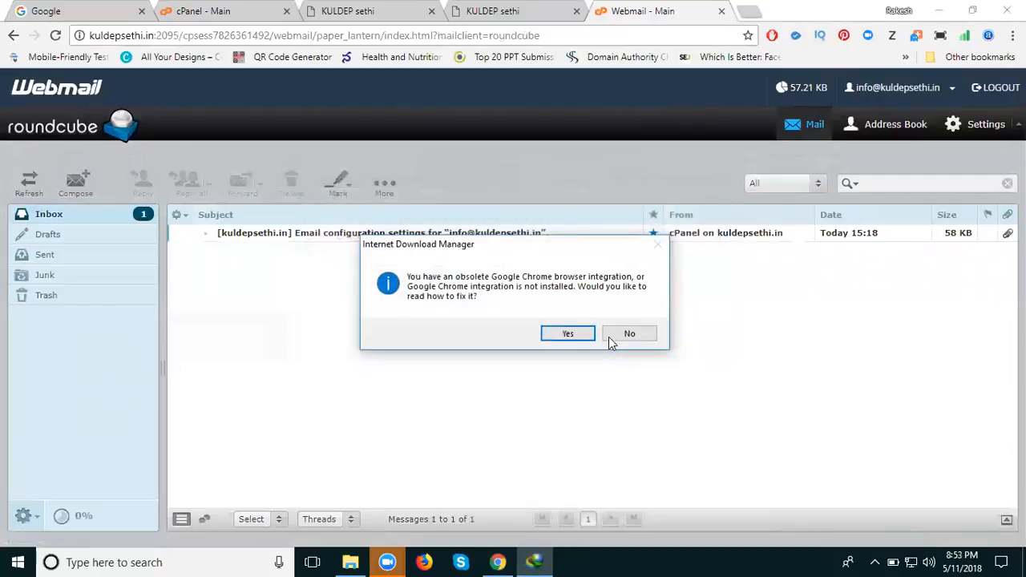
{"action": "left_click", "coordinate": [629, 334]}
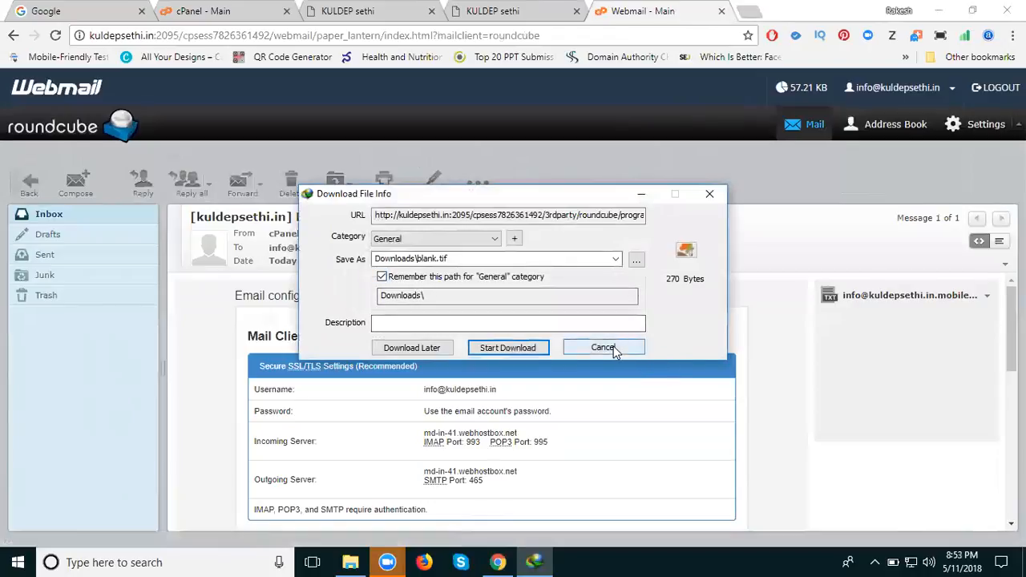
{"action": "left_click", "coordinate": [603, 347]}
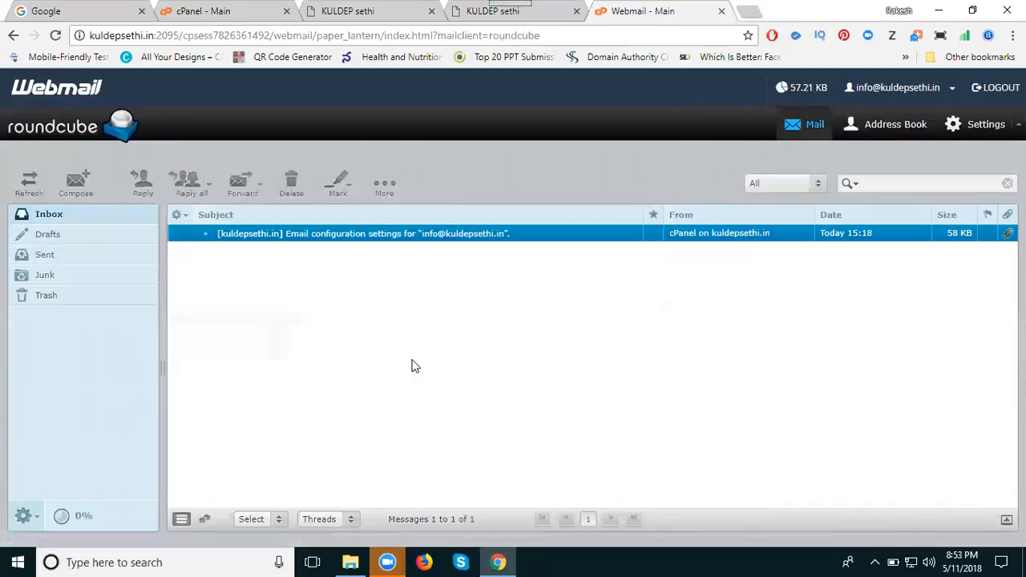
{"action": "mouse_move", "coordinate": [36, 11]}
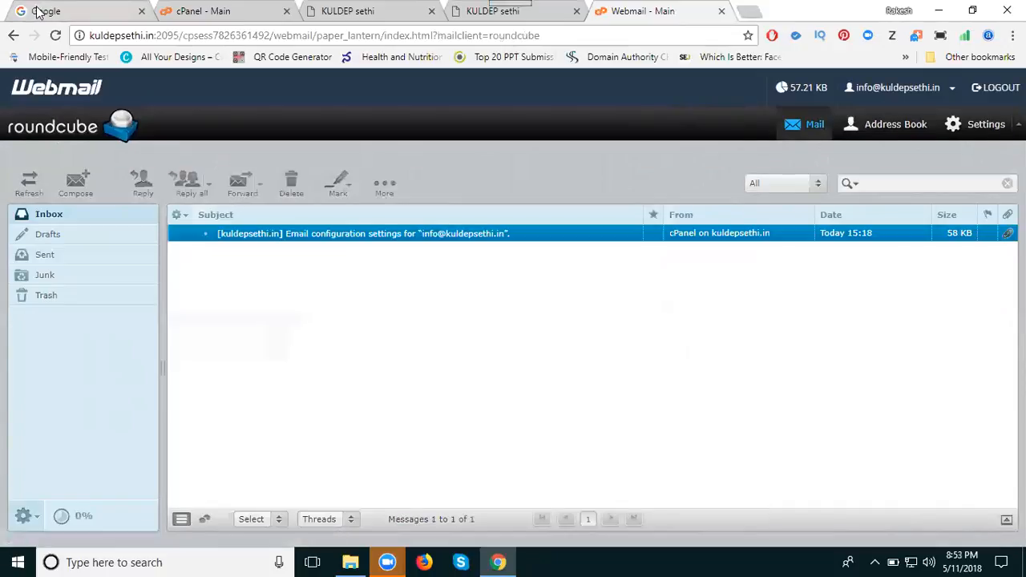
{"action": "left_click", "coordinate": [72, 11]}
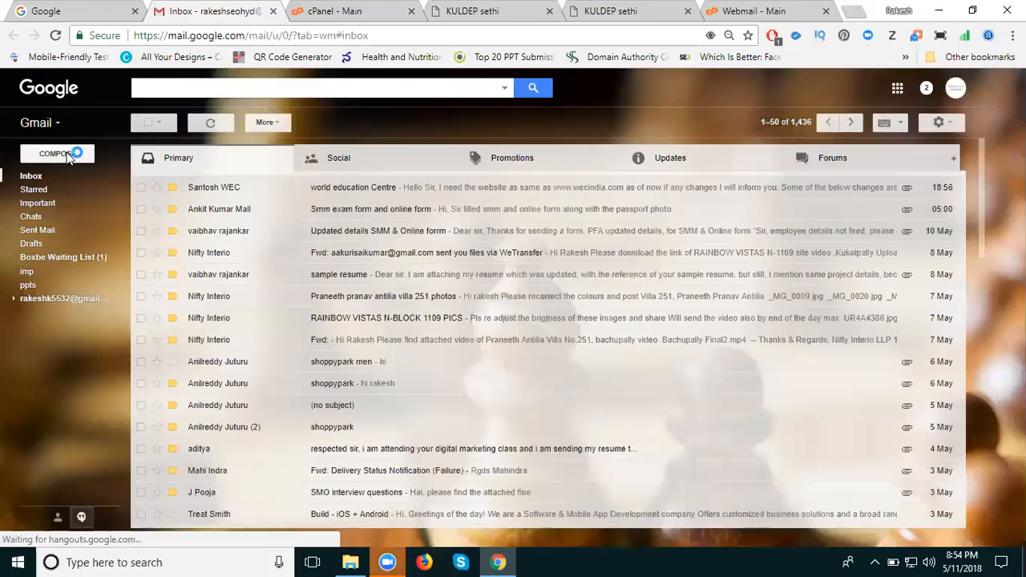
{"action": "left_click", "coordinate": [56, 153]}
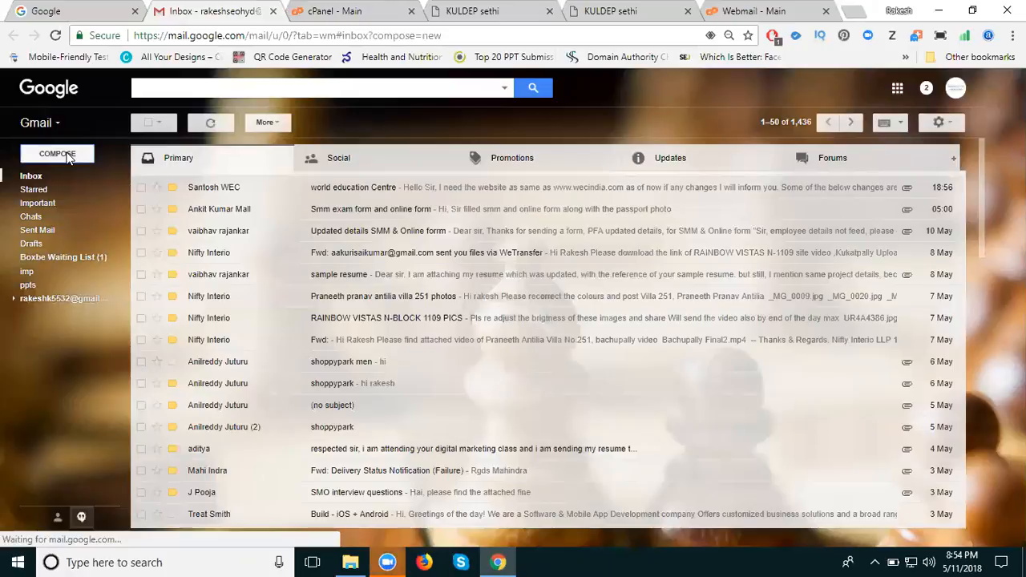
{"action": "left_click", "coordinate": [56, 153]}
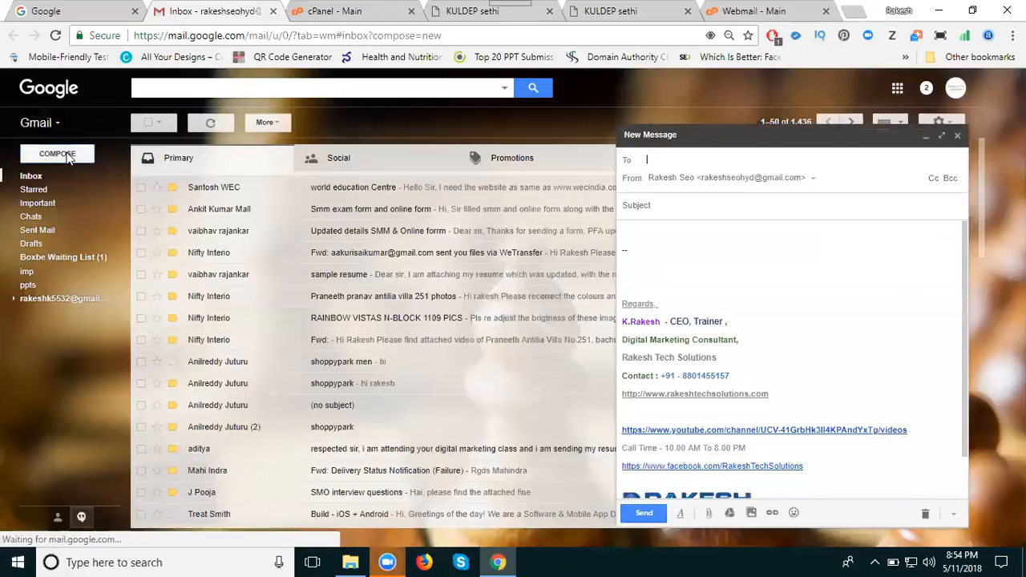
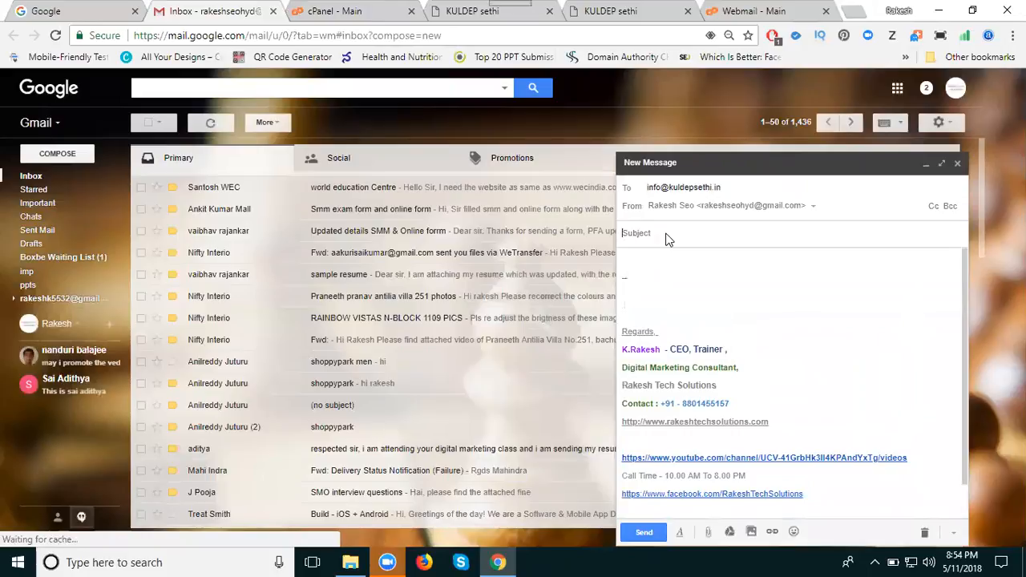
{"action": "type", "text": "hi"}
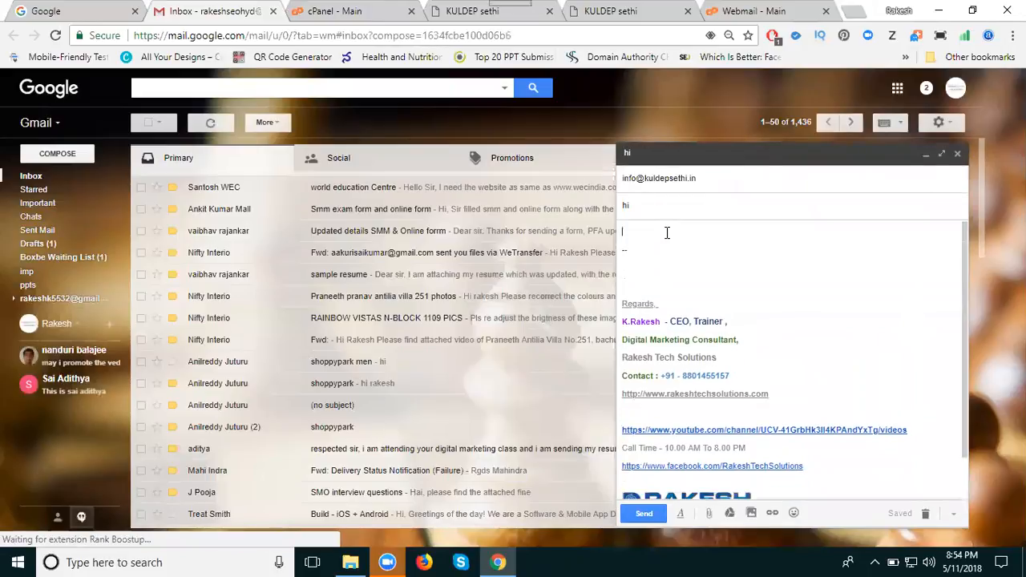
{"action": "type", "text": "hi"}
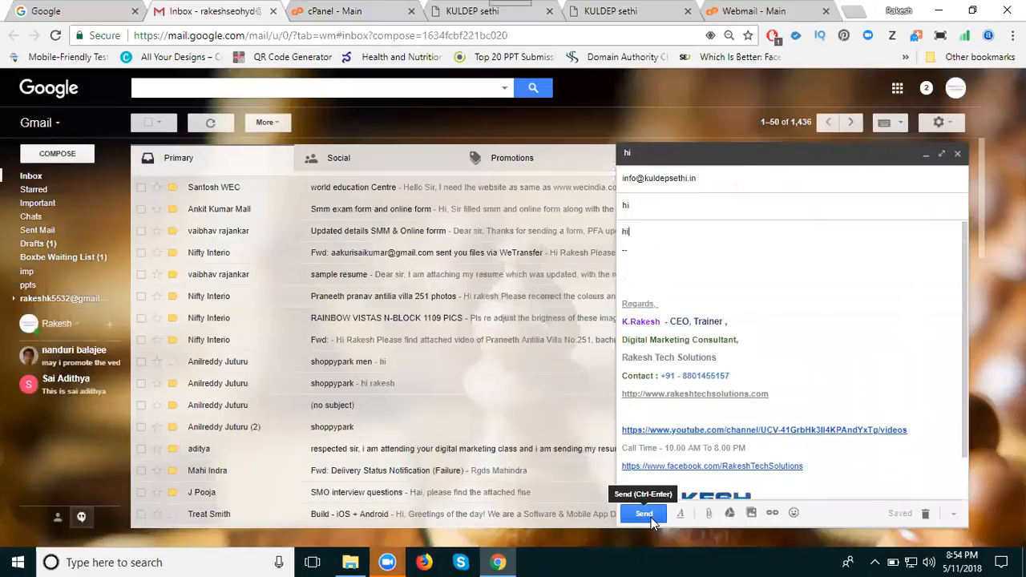
{"action": "left_click", "coordinate": [644, 513]}
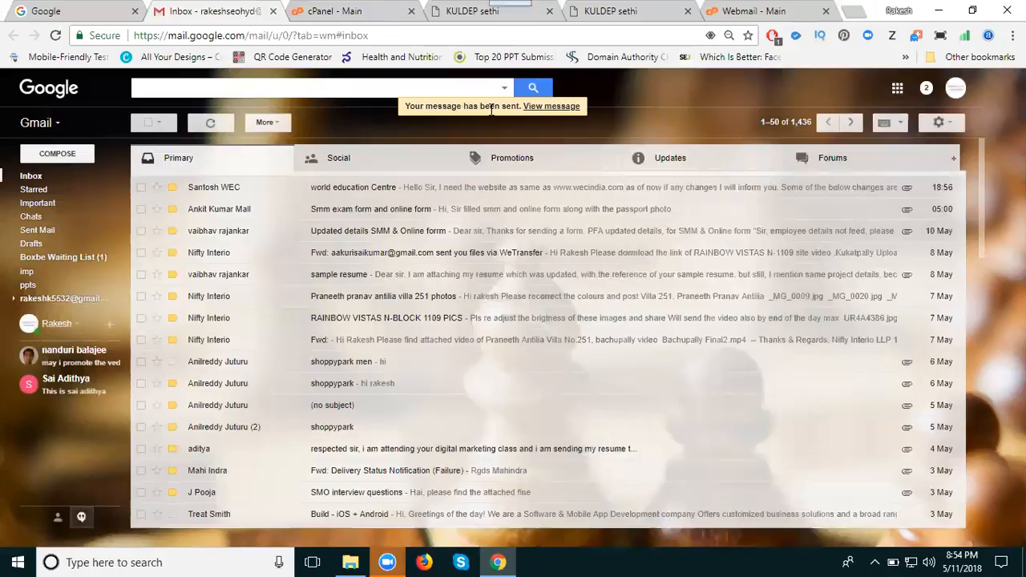
{"action": "mouse_move", "coordinate": [369, 193]}
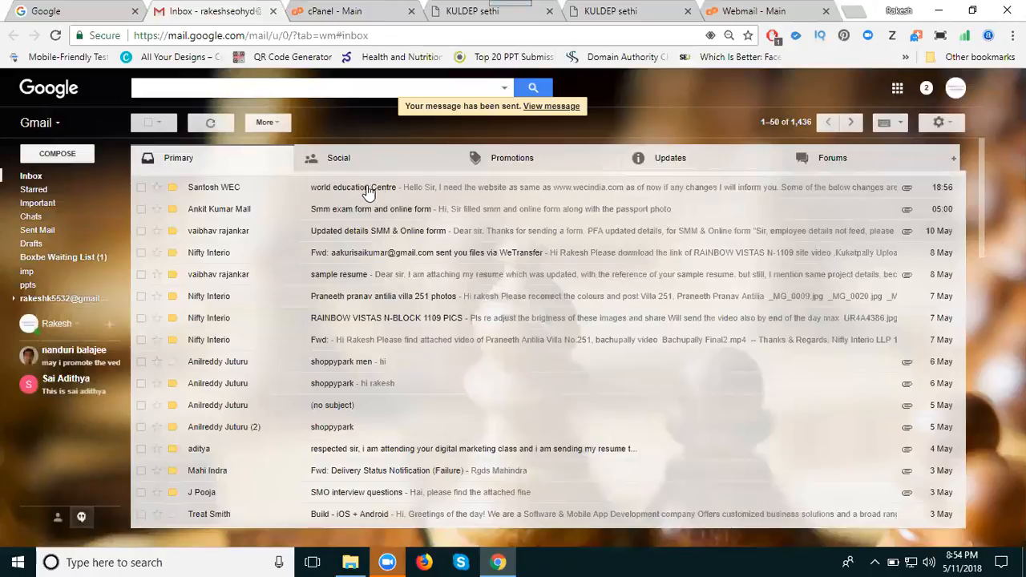
{"action": "mouse_move", "coordinate": [393, 232]}
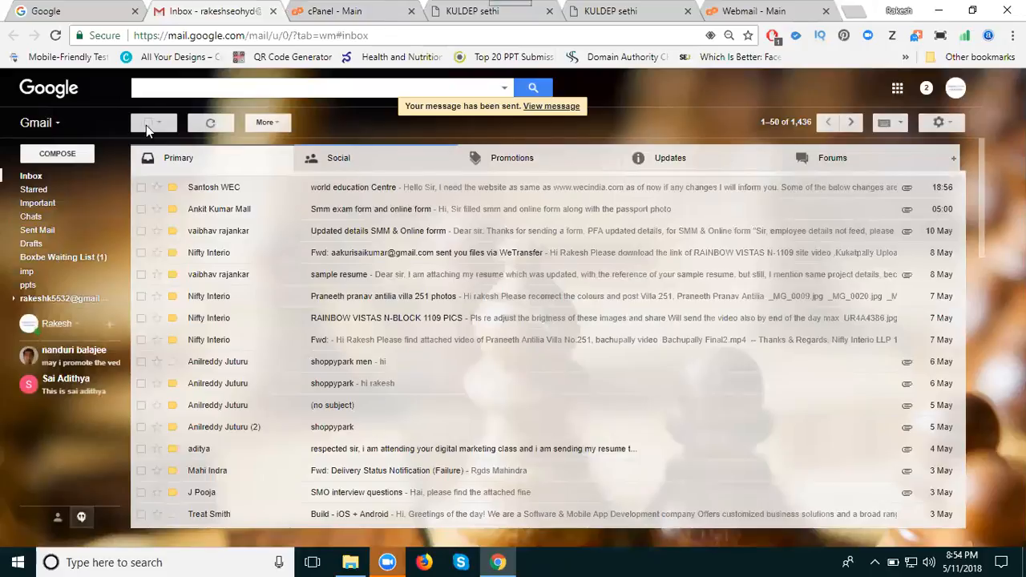
{"action": "left_click", "coordinate": [30, 176]}
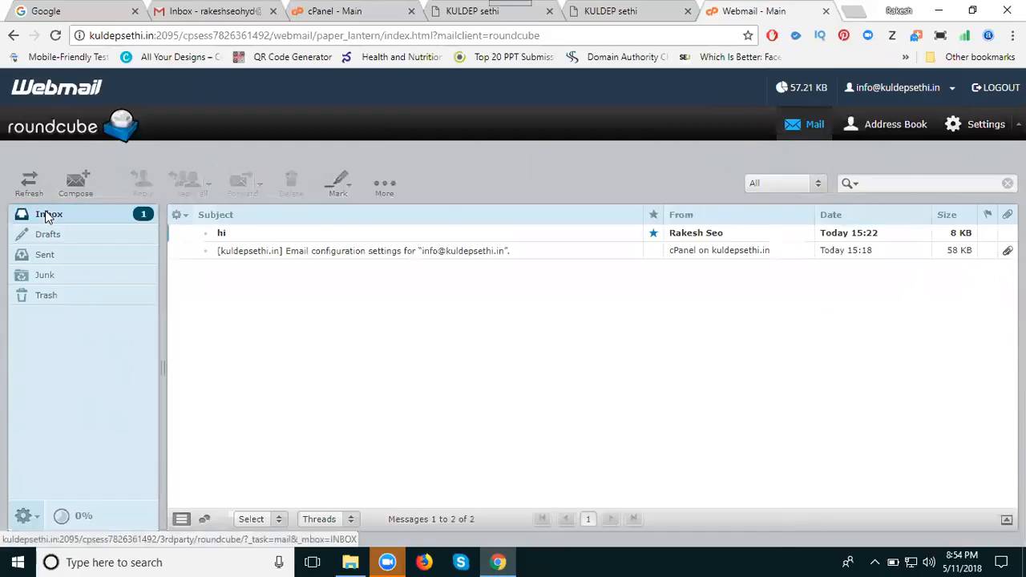
{"action": "left_click", "coordinate": [222, 232]}
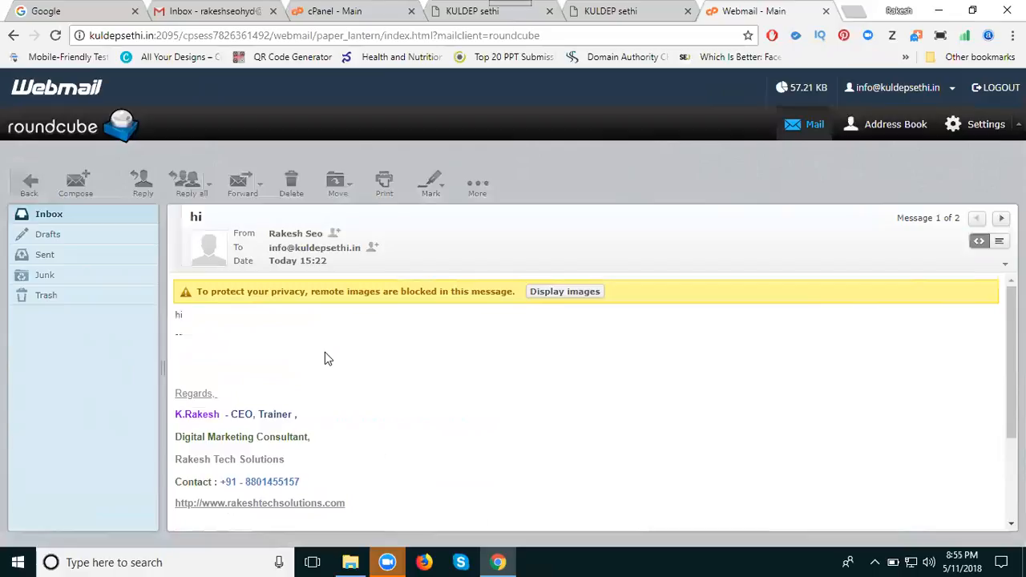
{"action": "mouse_move", "coordinate": [92, 214]}
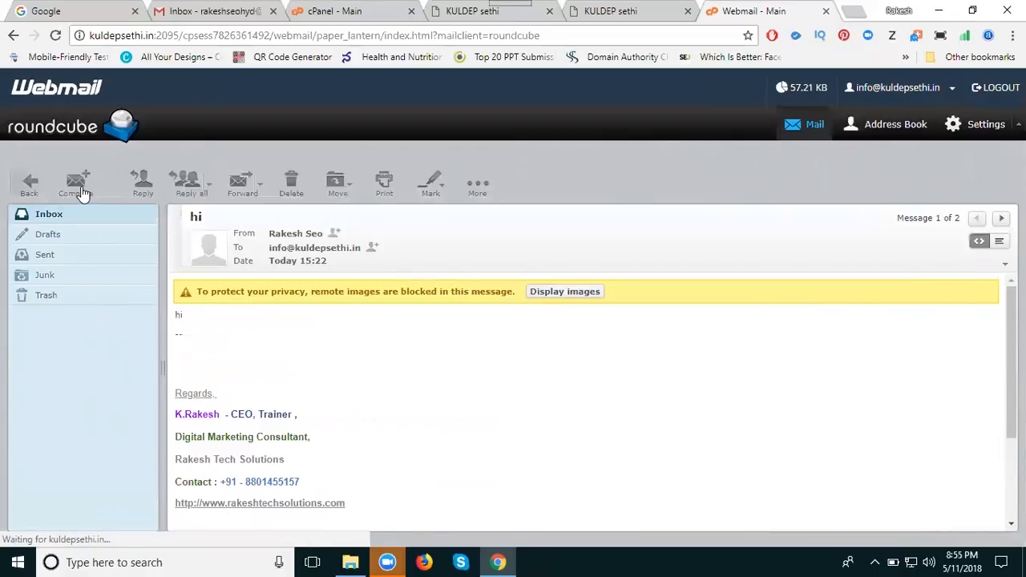
{"action": "left_click", "coordinate": [78, 183]}
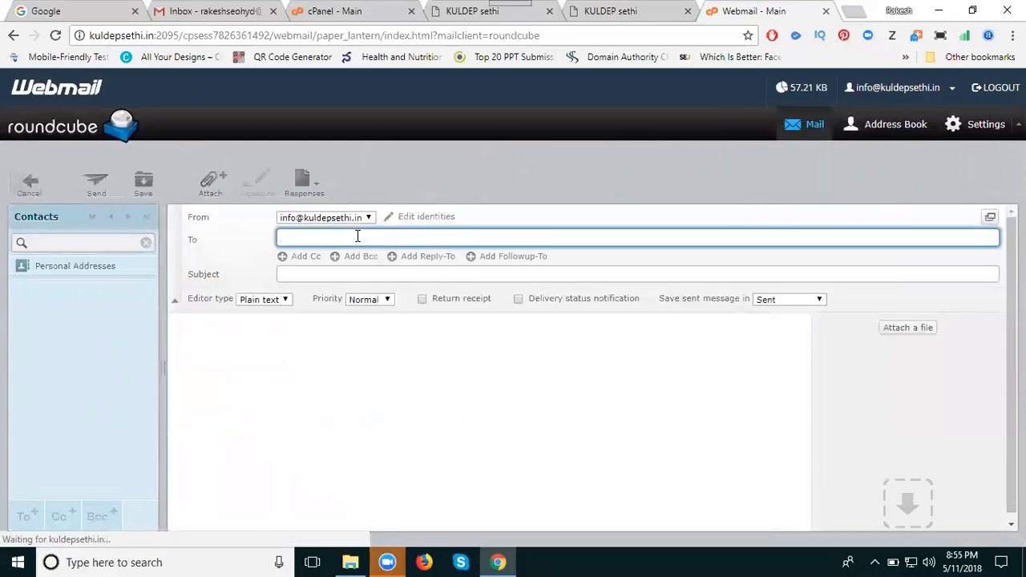
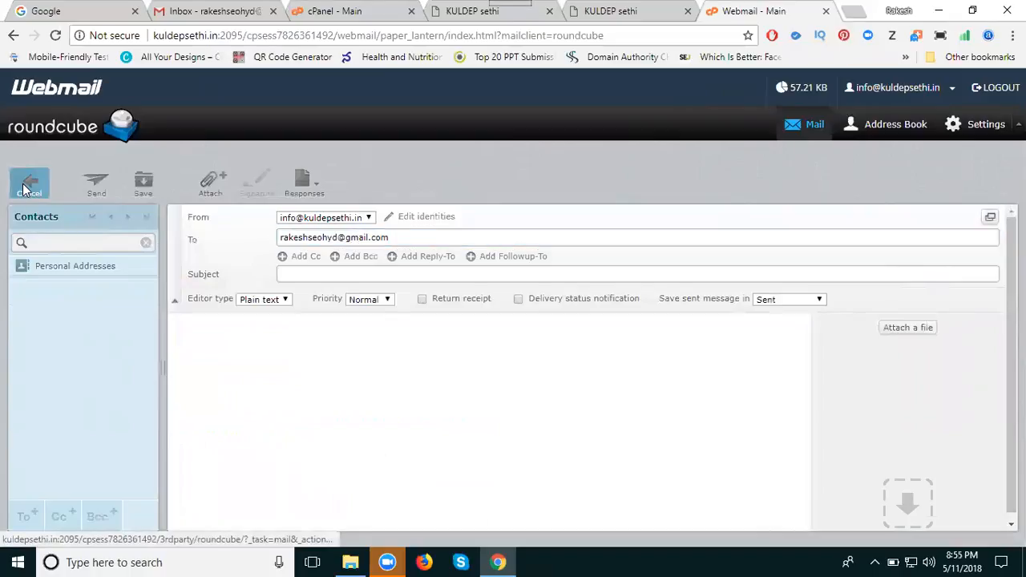
{"action": "left_click", "coordinate": [29, 183]}
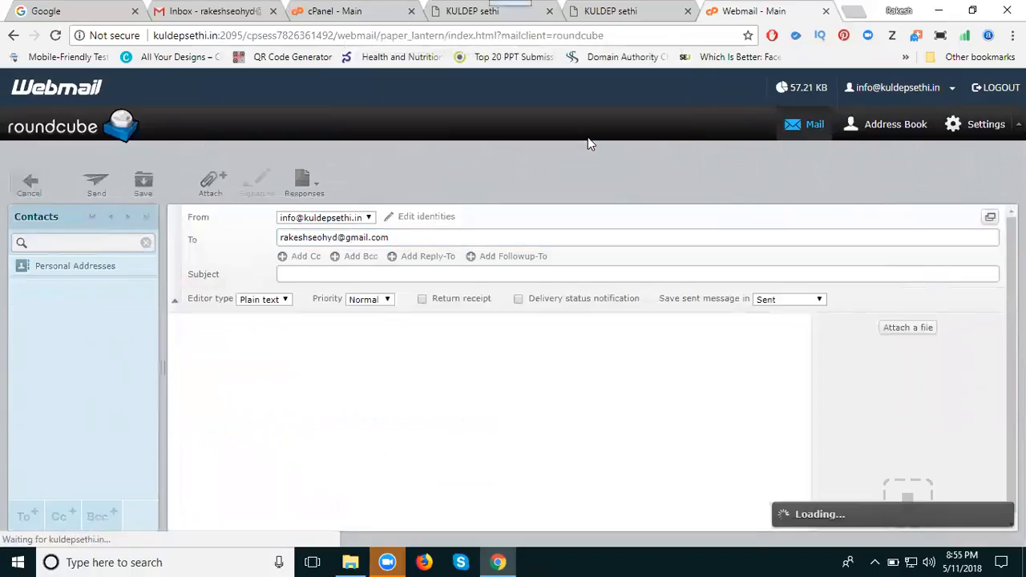
{"action": "left_click", "coordinate": [29, 184]}
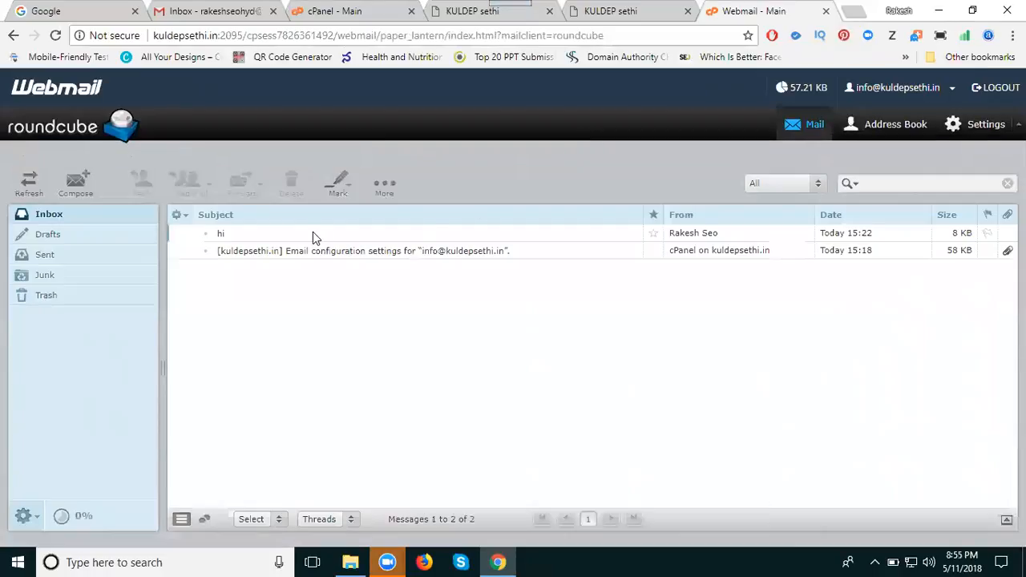
{"action": "left_click", "coordinate": [220, 233]}
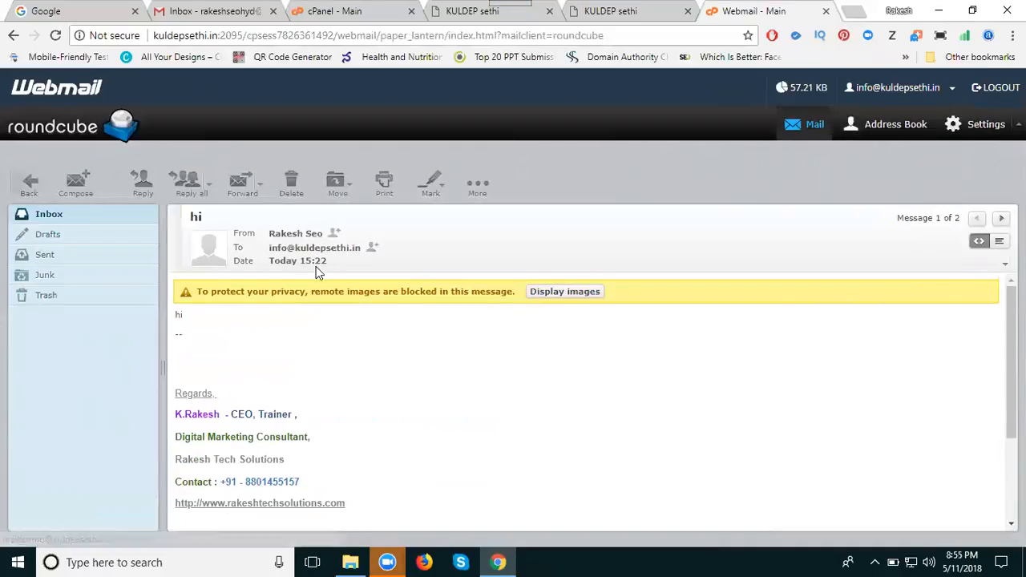
{"action": "mouse_move", "coordinate": [143, 182]}
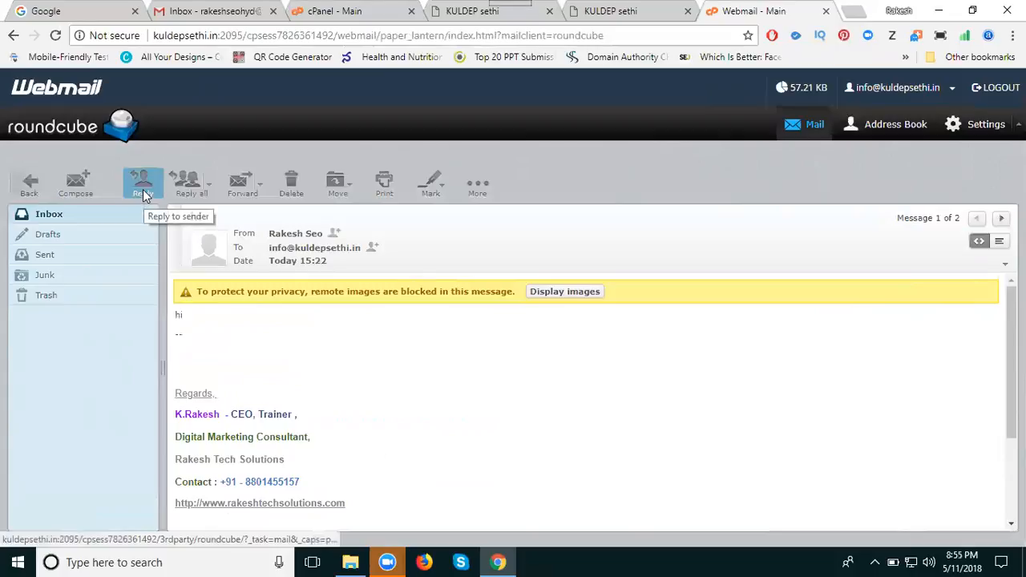
{"action": "left_click", "coordinate": [142, 182]}
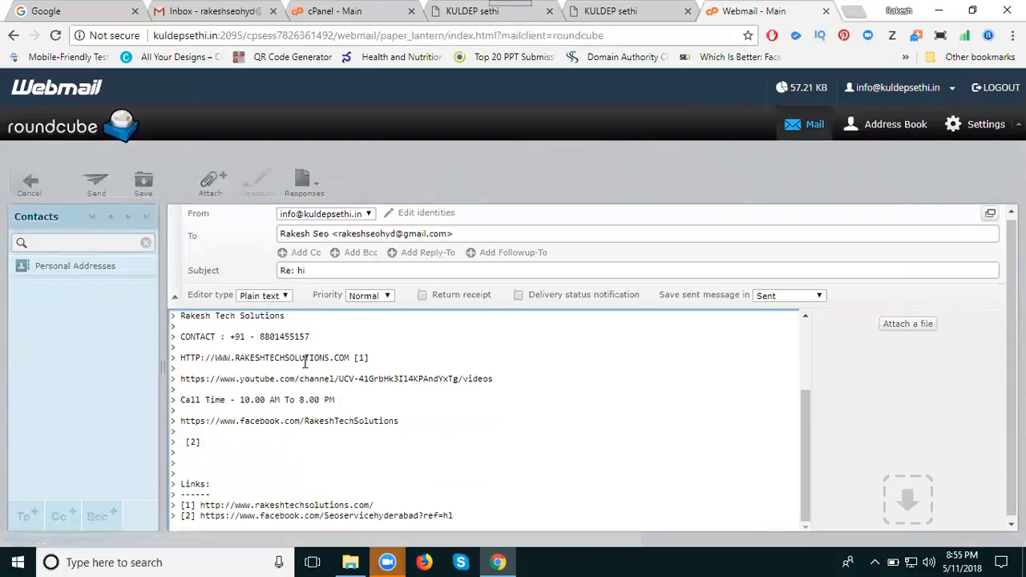
{"action": "left_click", "coordinate": [96, 182]}
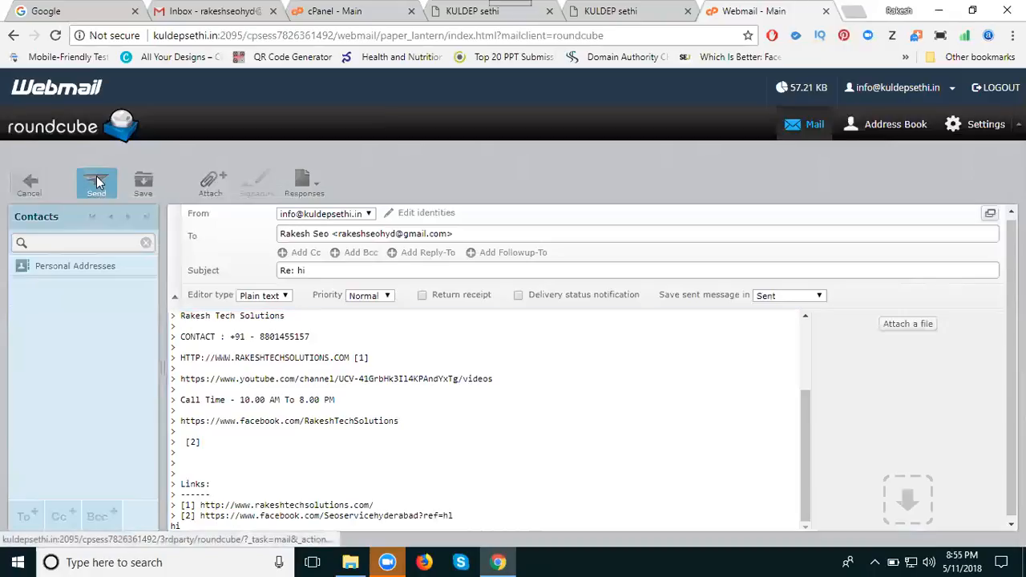
{"action": "left_click", "coordinate": [96, 182]}
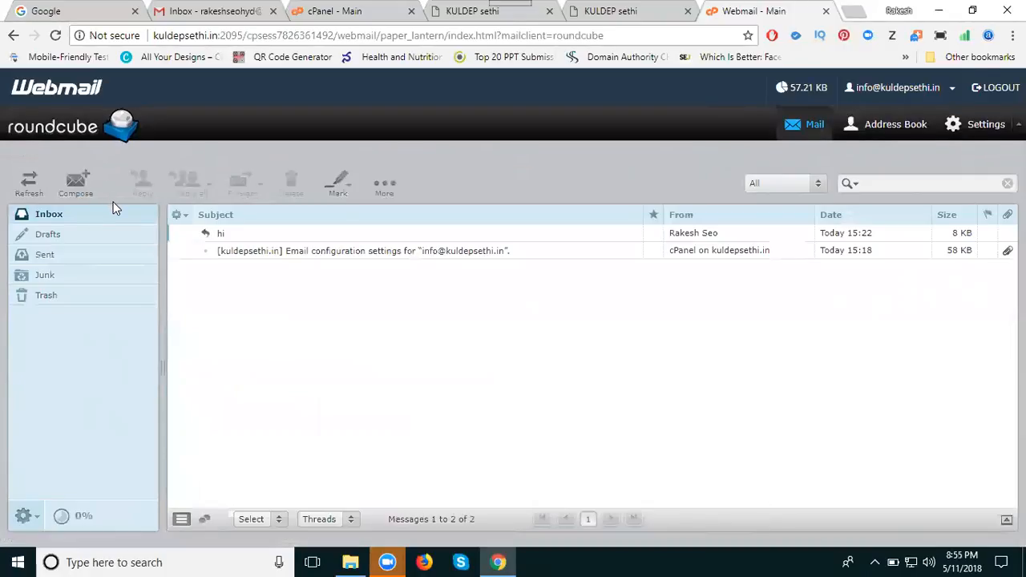
{"action": "mouse_move", "coordinate": [37, 287]}
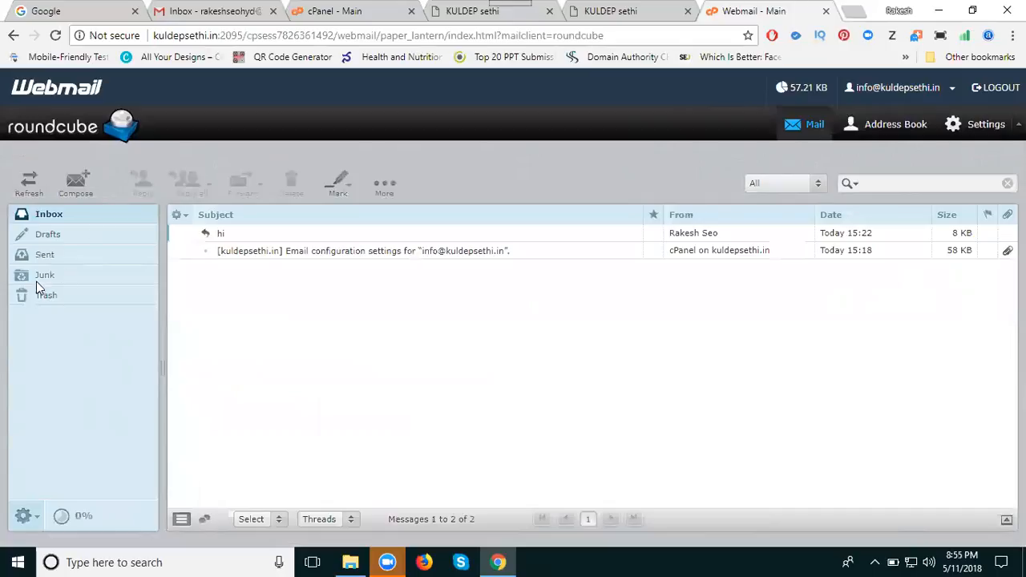
{"action": "left_click", "coordinate": [45, 254]}
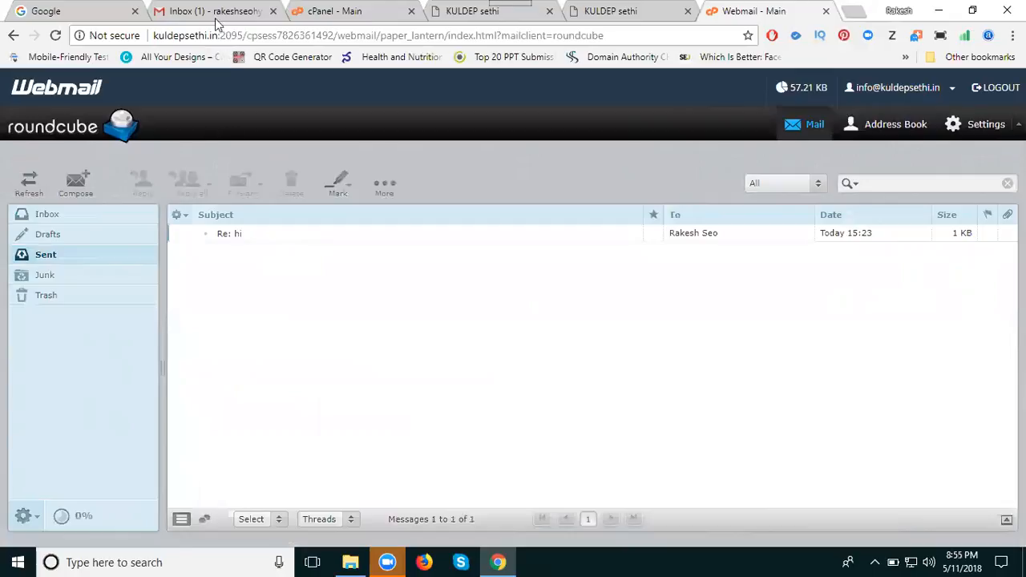
{"action": "left_click", "coordinate": [212, 10]}
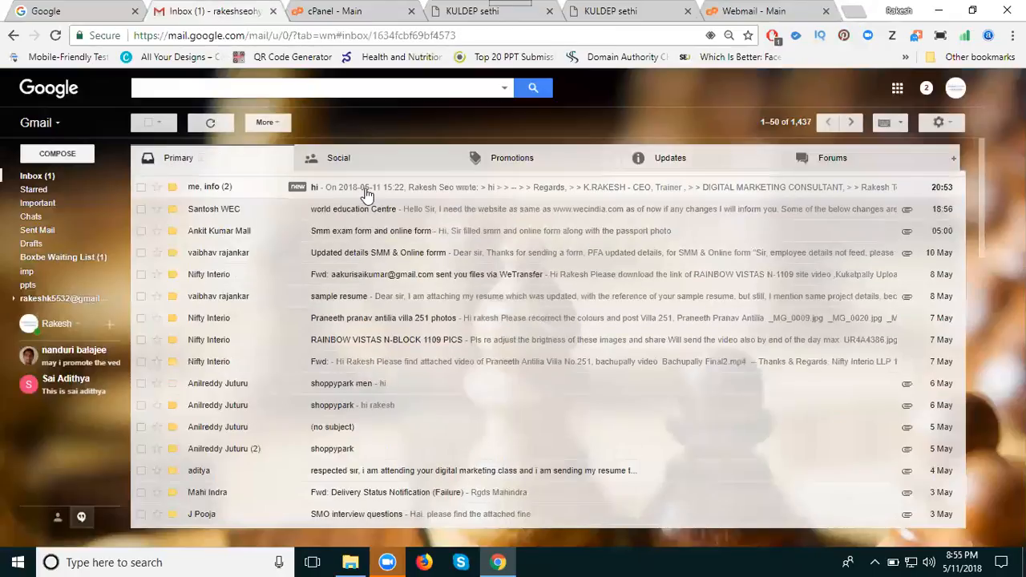
{"action": "left_click", "coordinate": [360, 187]}
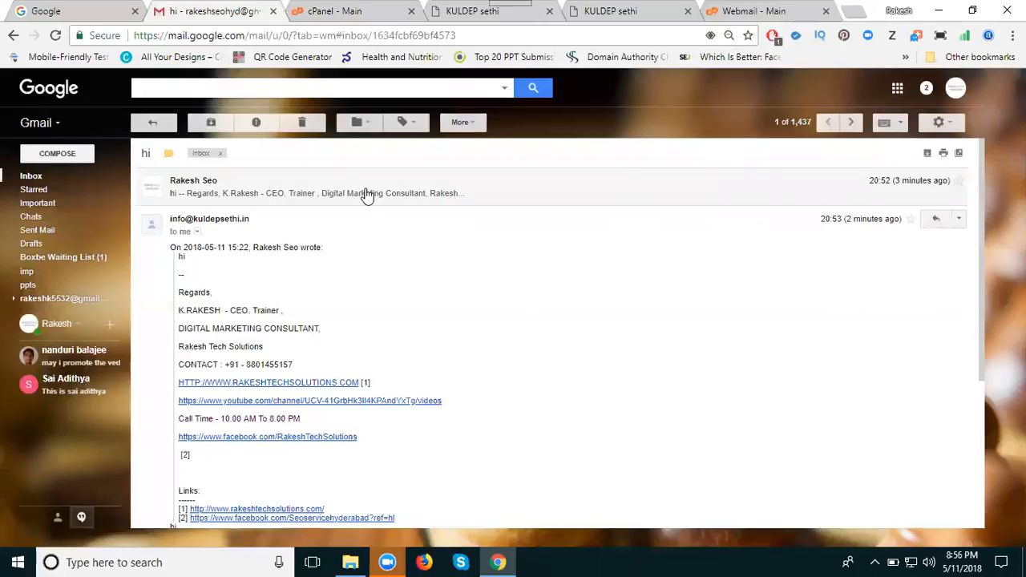
{"action": "mouse_move", "coordinate": [367, 192]}
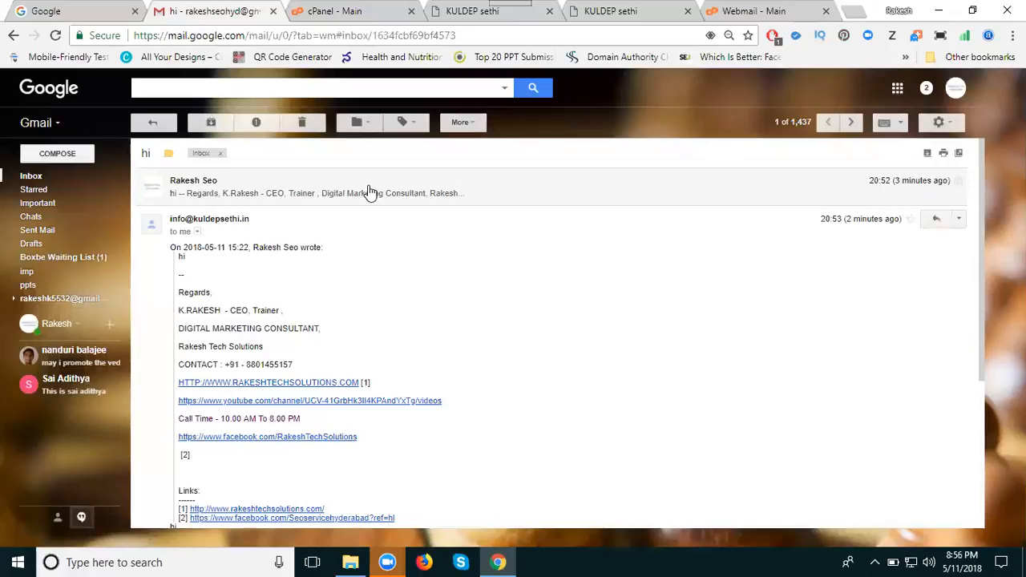
{"action": "mouse_move", "coordinate": [749, 11]}
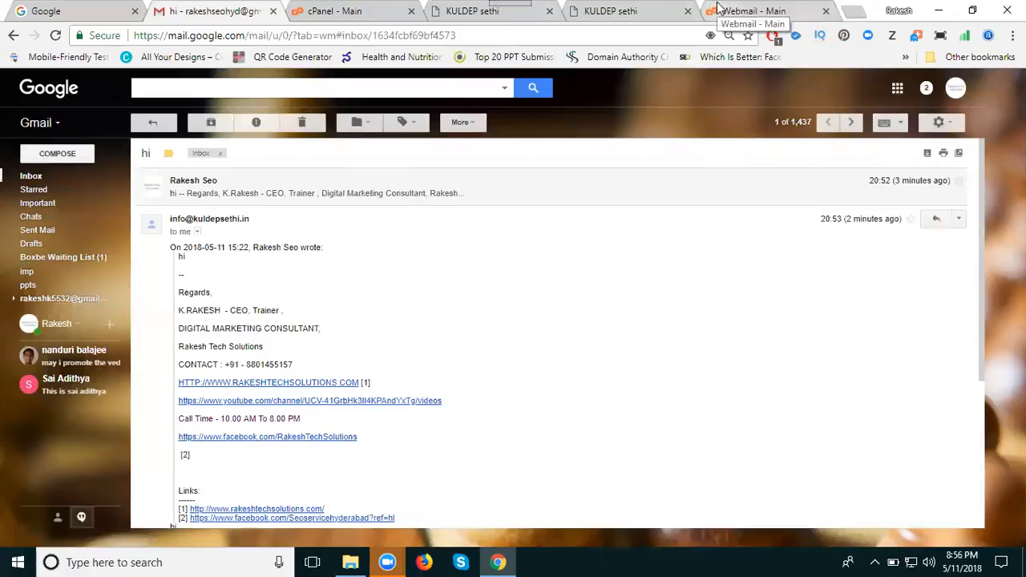
{"action": "left_click", "coordinate": [754, 11]}
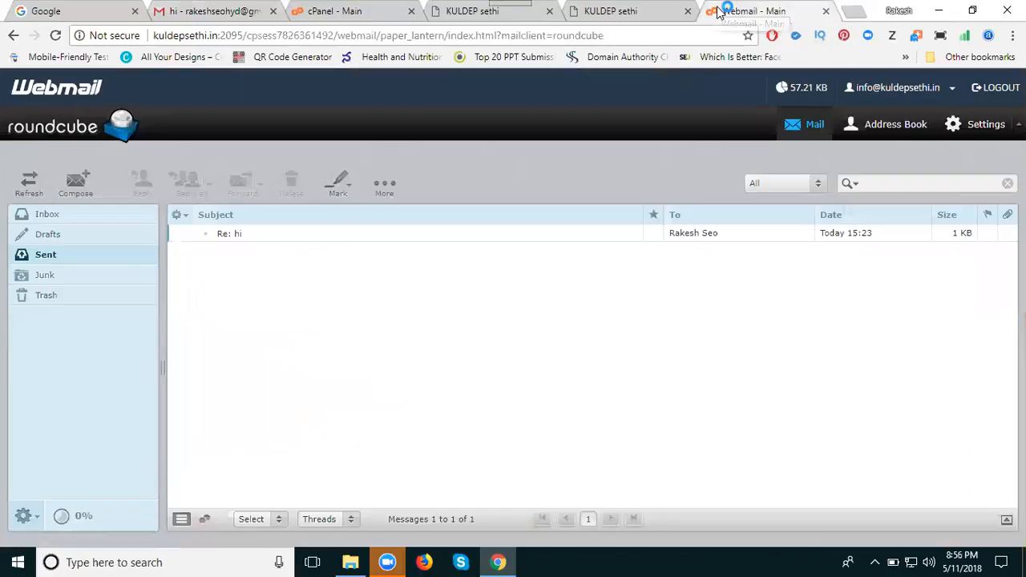